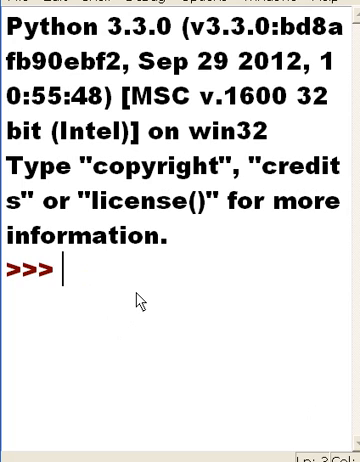
Import os and run os.getcwd(), which returns 'H:\python3'
{"action": "type", "text": "import"}
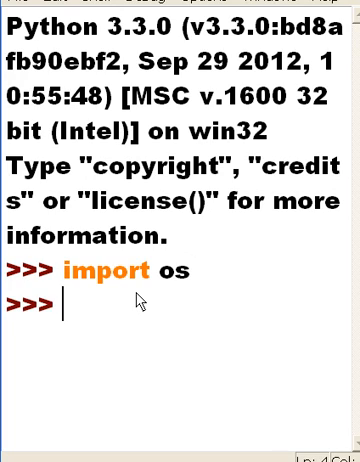
{"action": "type", "text": "os.g"}
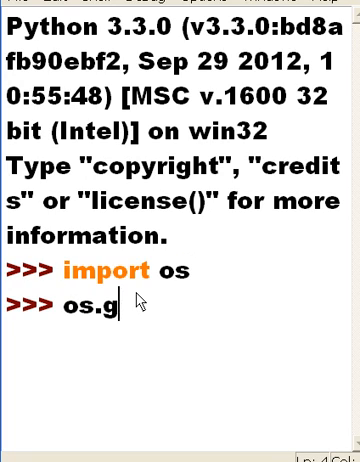
{"action": "type", "text": "etcwd("}
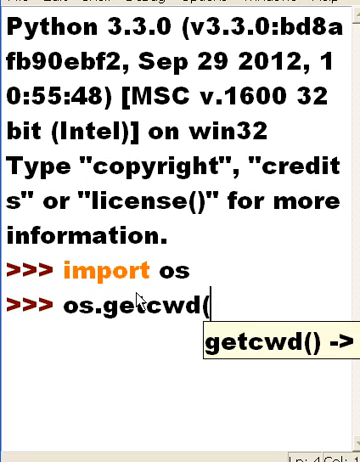
{"action": "key", "text": "Return"}
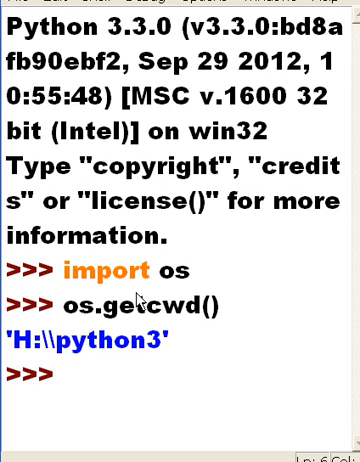
Display os.curdir, fixing a typo, to show the '.' symbol
{"action": "type", "text": "oa"}
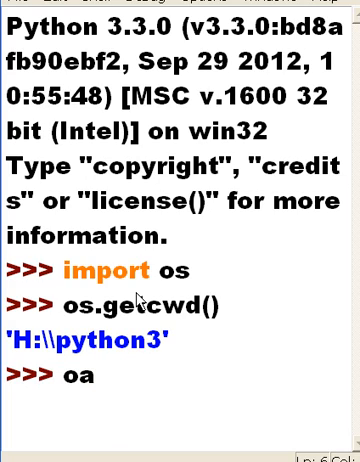
{"action": "key", "text": "Backspace"}
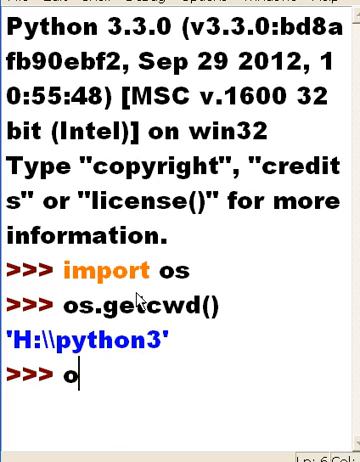
{"action": "type", "text": "s.cur"}
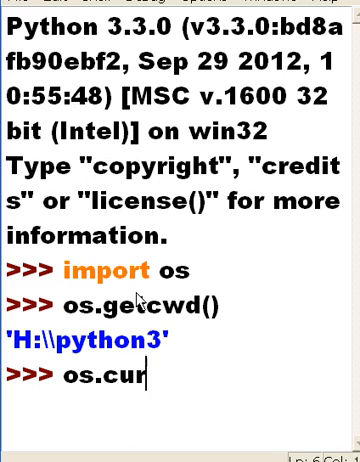
{"action": "type", "text": "dir"}
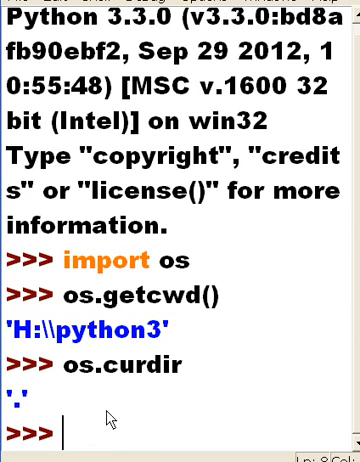
Run os.listdir(os.curdir) to list the current directory's files
{"action": "type", "text": "o"}
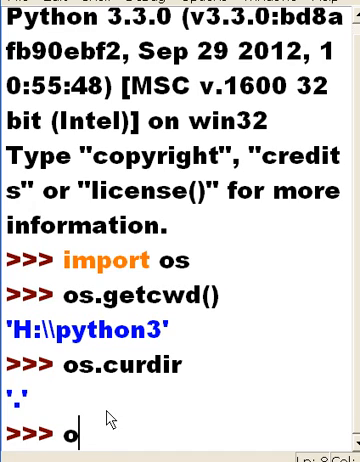
{"action": "type", "text": "s.lis"}
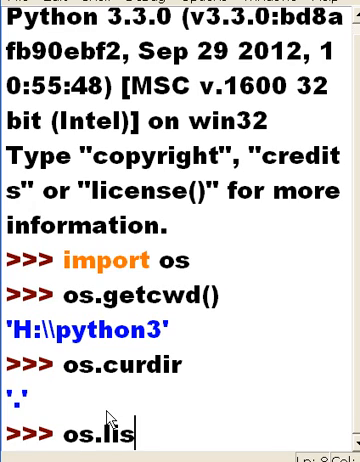
{"action": "type", "text": "tdir("}
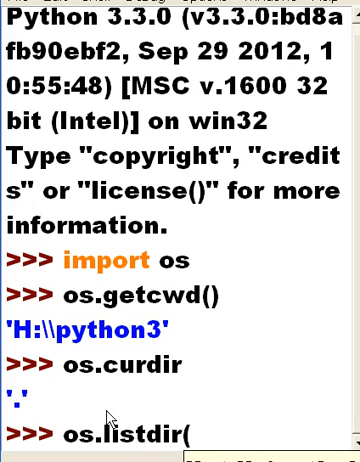
{"action": "type", "text": "os.c"}
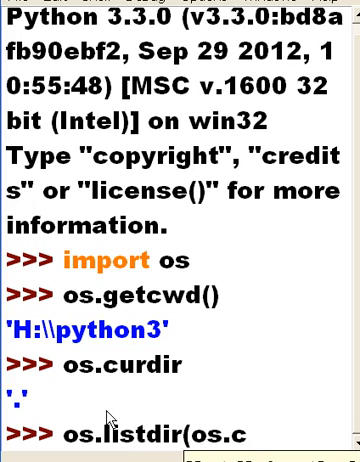
{"action": "type", "text": "urdir)"}
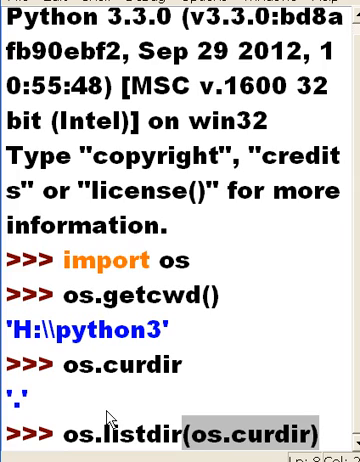
{"action": "key", "text": "Return"}
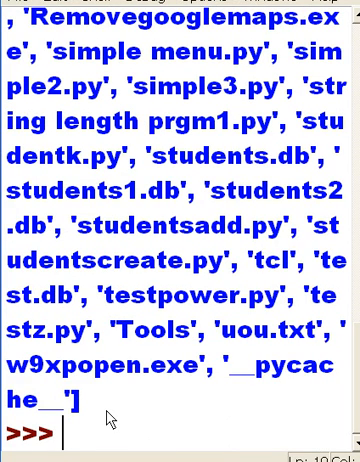
Store the listing in x with x = os.listdir(os.curdir)
{"action": "type", "text": "x ="}
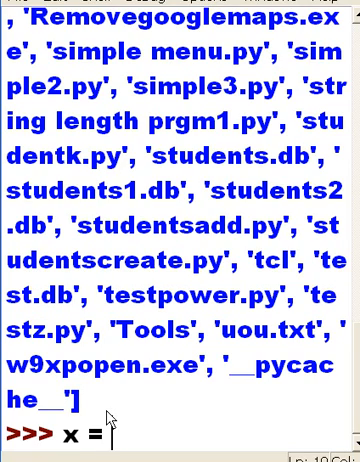
{"action": "type", "text": "os.li"}
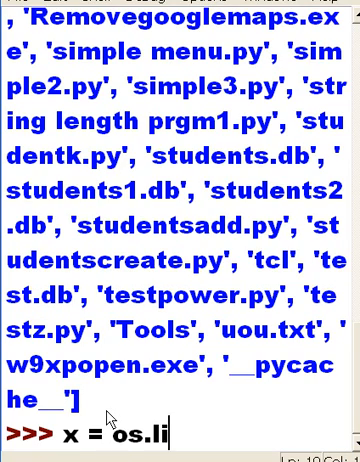
{"action": "type", "text": "stdir(o"}
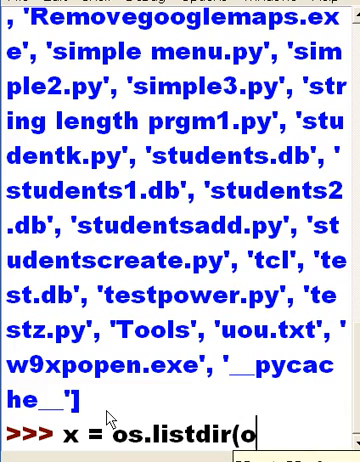
{"action": "type", "text": "os.curdi"}
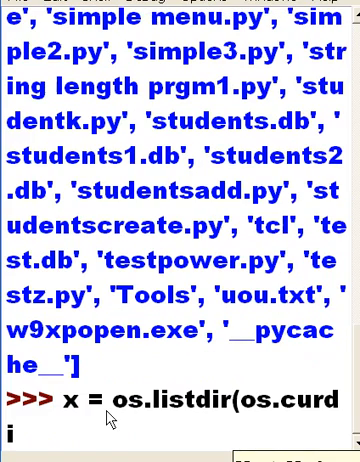
{"action": "key", "text": "Return"}
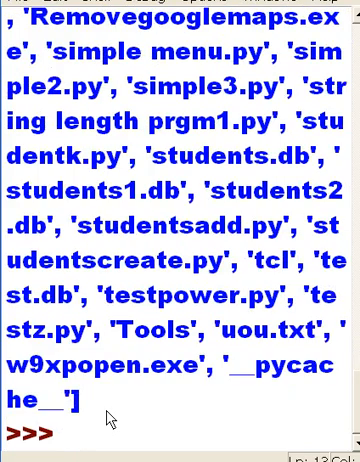
Run 'for i in x: print(i)' and scroll through the printed file names
{"action": "left_click", "coordinate": [70, 434]}
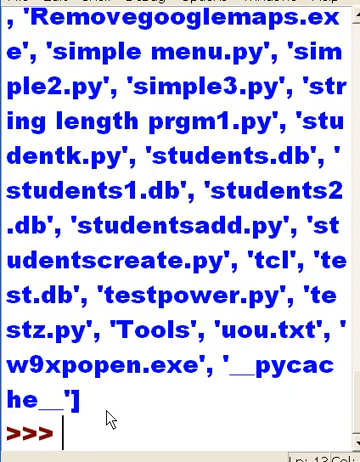
{"action": "type", "text": "f"}
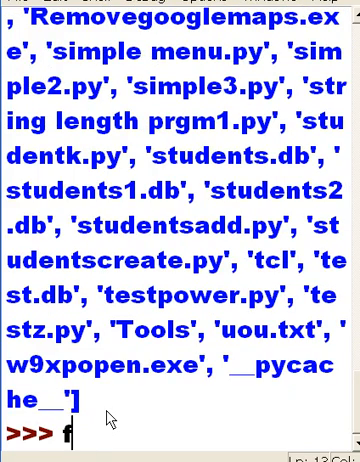
{"action": "type", "text": "or i in x:"}
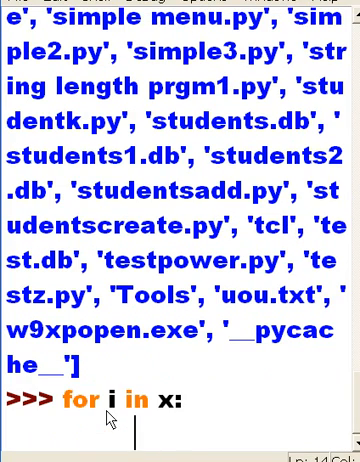
{"action": "type", "text": "print(i"}
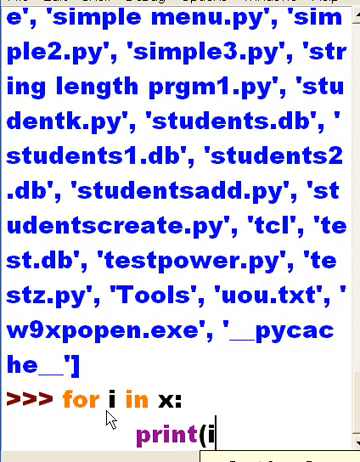
{"action": "key", "text": "Return"}
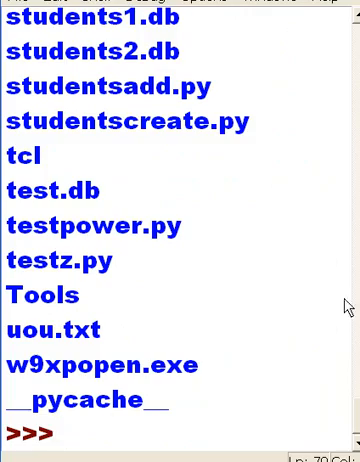
{"action": "scroll", "scroll_direction": "up", "scroll_amount": 3}
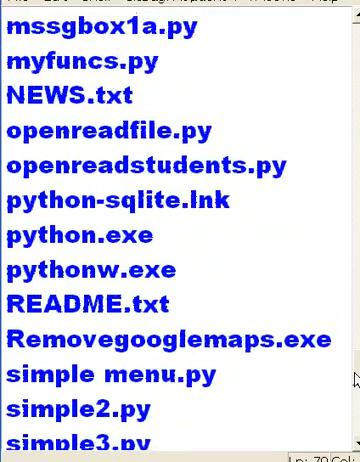
{"action": "scroll", "scroll_direction": "down", "scroll_amount": 3}
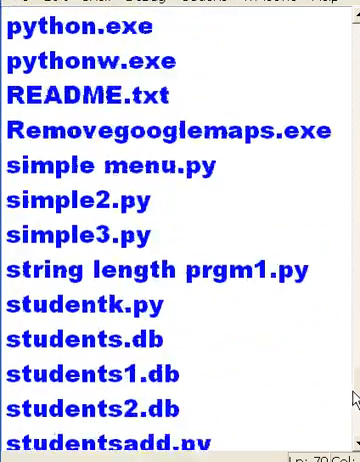
{"action": "scroll", "scroll_direction": "down", "scroll_amount": 3}
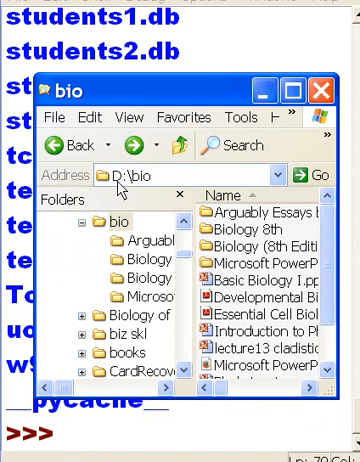
{"action": "mouse_move", "coordinate": [178, 240]}
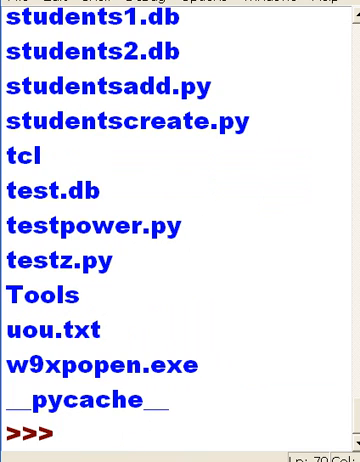
Run os.chdir('d:/bio') to switch the working directory to D:\bio
{"action": "type", "text": "os.chid"}
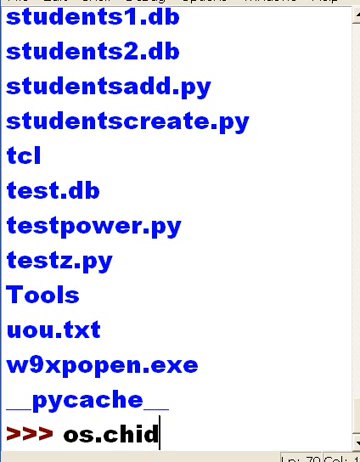
{"action": "type", "text": "r"}
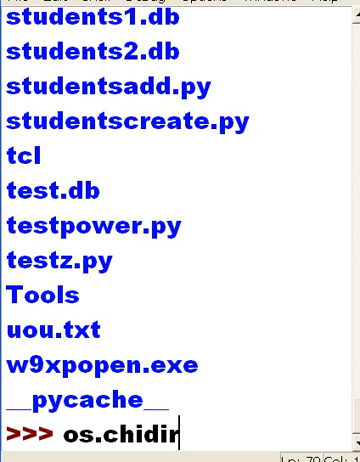
{"action": "key", "text": "BackSpace"}
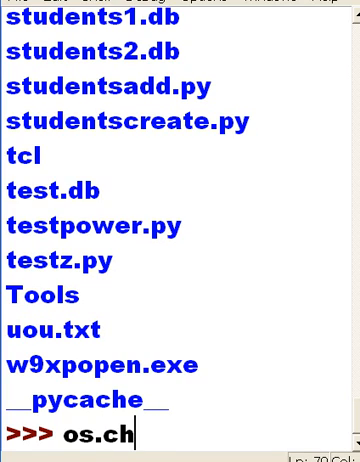
{"action": "type", "text": "dir("}
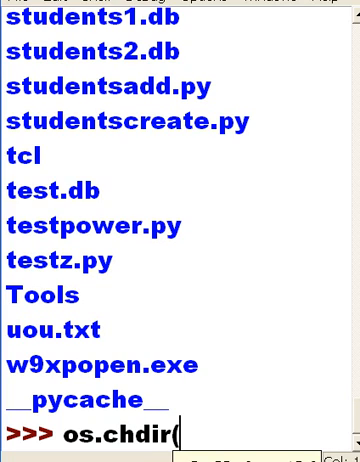
{"action": "type", "text": "'d"}
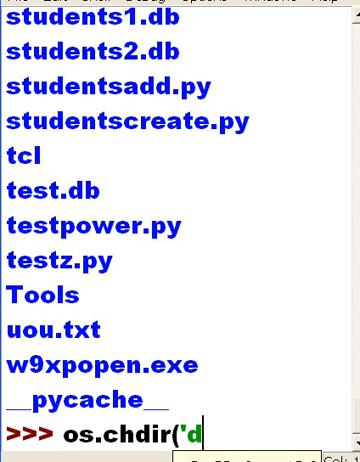
{"action": "type", "text": ":"}
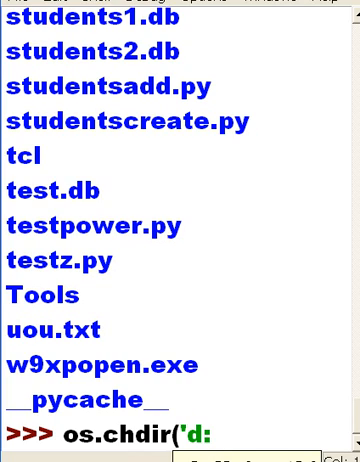
{"action": "type", "text": "/"}
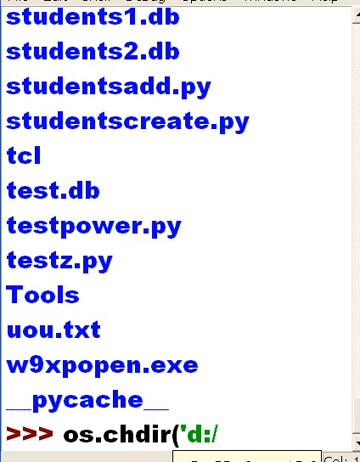
{"action": "type", "text": "bio')"}
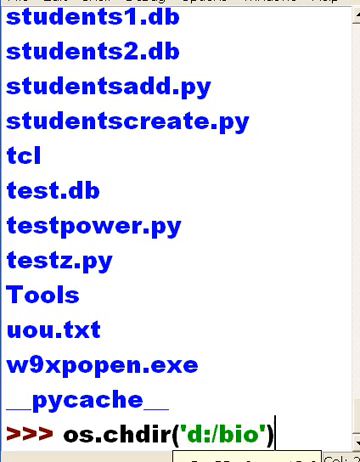
{"action": "key", "text": "Return"}
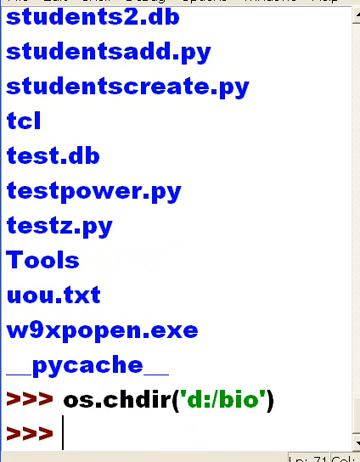
Run os.getcwd(), which now returns 'd:\bio'
{"action": "type", "text": "os"}
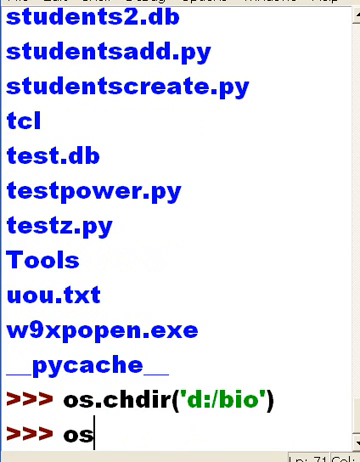
{"action": "type", "text": "get"}
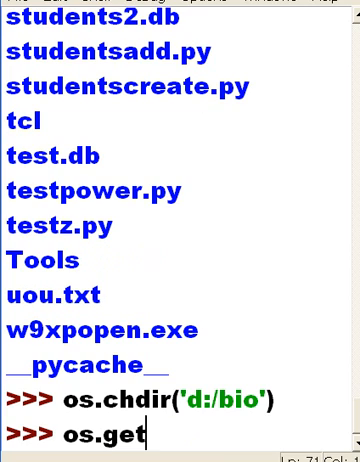
{"action": "type", "text": "cwd()"}
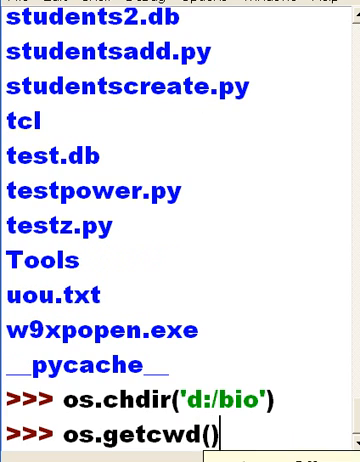
{"action": "key", "text": "Return"}
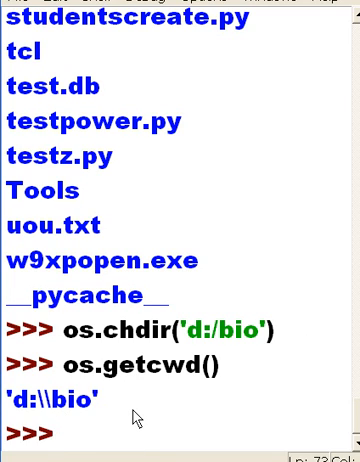
Run x=os.listdir(os.curdir) to store and show the D:\bio file list
{"action": "type", "text": "c"}
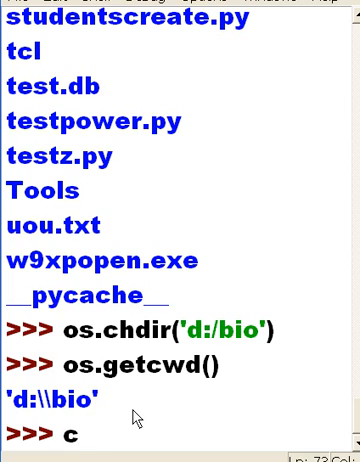
{"action": "type", "text": "="}
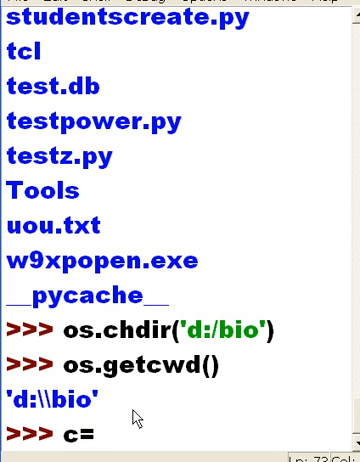
{"action": "key", "text": "BackSpace"}
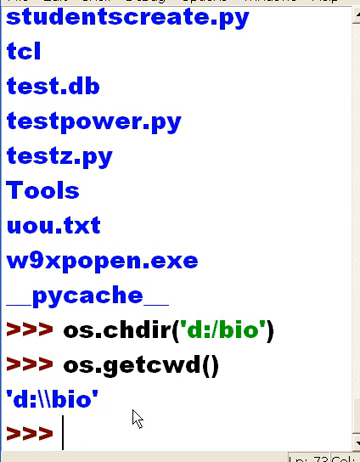
{"action": "type", "text": "x="}
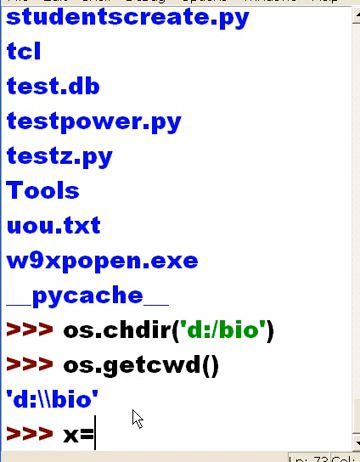
{"action": "type", "text": "os."}
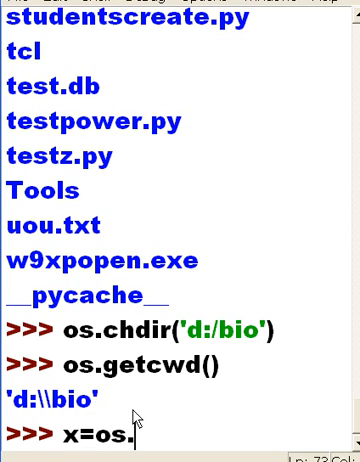
{"action": "type", "text": "listdir"}
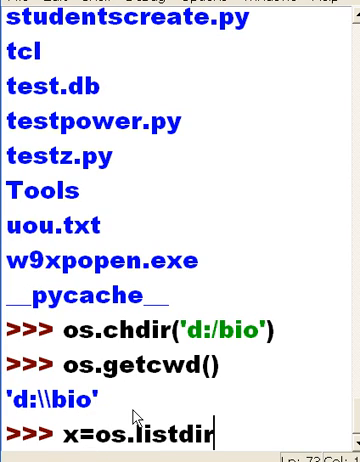
{"action": "type", "text": "(os"}
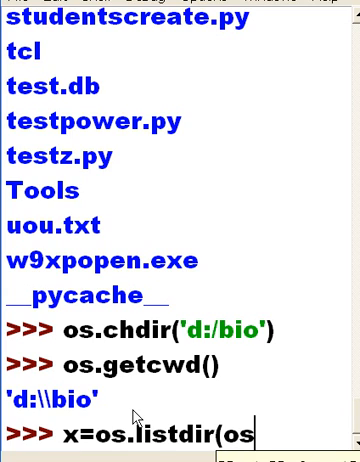
{"action": "type", "text": ".curdir"}
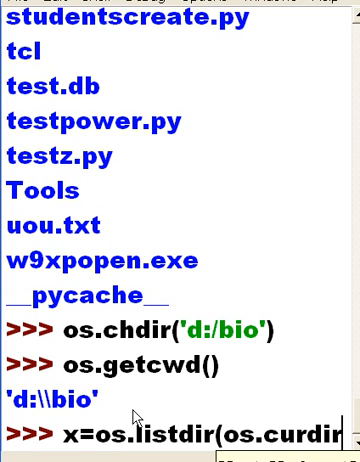
{"action": "key", "text": "Return"}
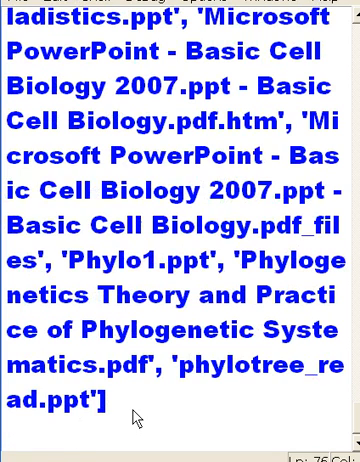
Run 'for i in x:' with print(i) to list each D:\bio file name
{"action": "type", "text": "for i"}
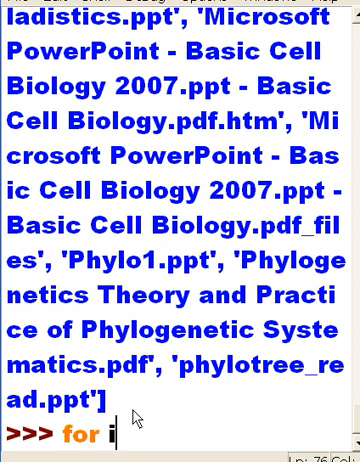
{"action": "type", "text": "in x:"}
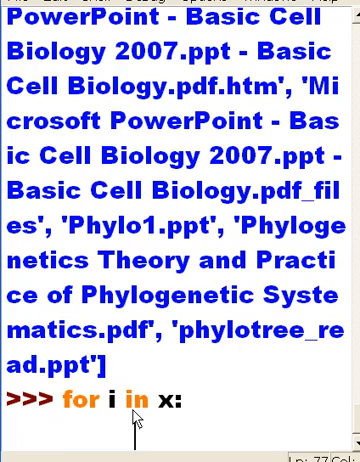
{"action": "type", "text": "print(i"}
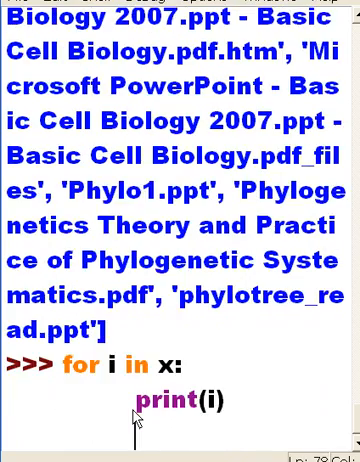
{"action": "key", "text": "Return"}
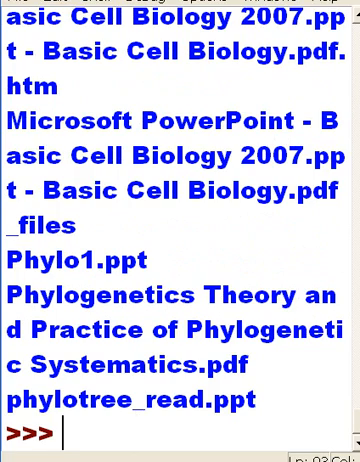
{"action": "scroll", "scroll_direction": "up", "scroll_amount": 3}
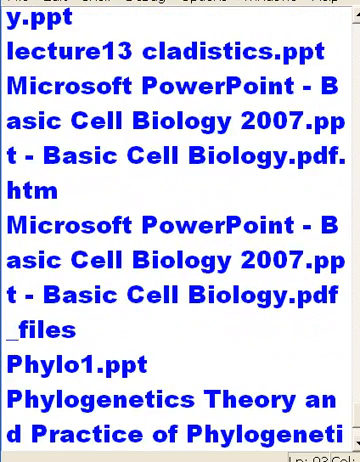
{"action": "scroll", "scroll_direction": "up", "scroll_amount": 3}
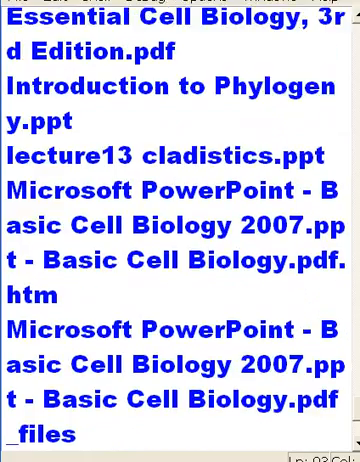
{"action": "scroll", "scroll_direction": "up", "scroll_amount": 3}
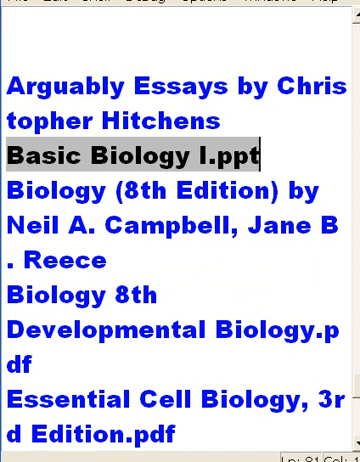
{"action": "scroll", "scroll_direction": "down", "scroll_amount": 3}
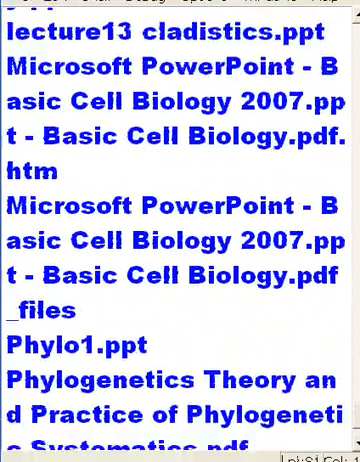
{"action": "scroll", "scroll_direction": "down", "scroll_amount": 3}
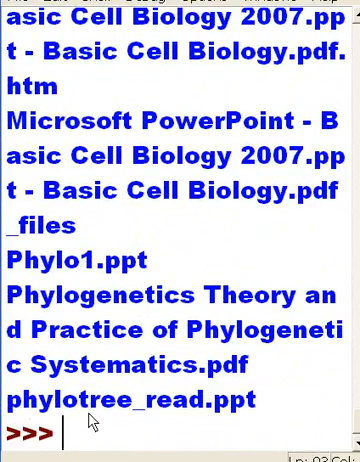
Type the sign-off 'George Boole, Bye' at the prompt
{"action": "type", "text": "George Bool"}
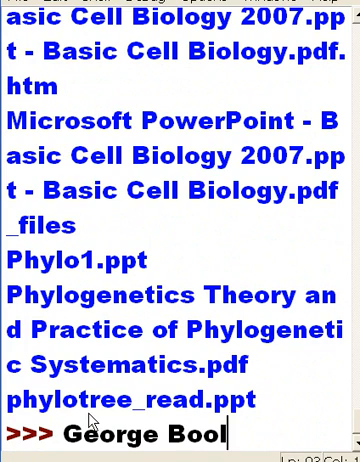
{"action": "type", "text": "e, Bye"}
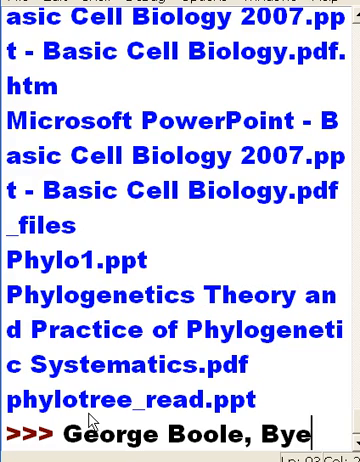